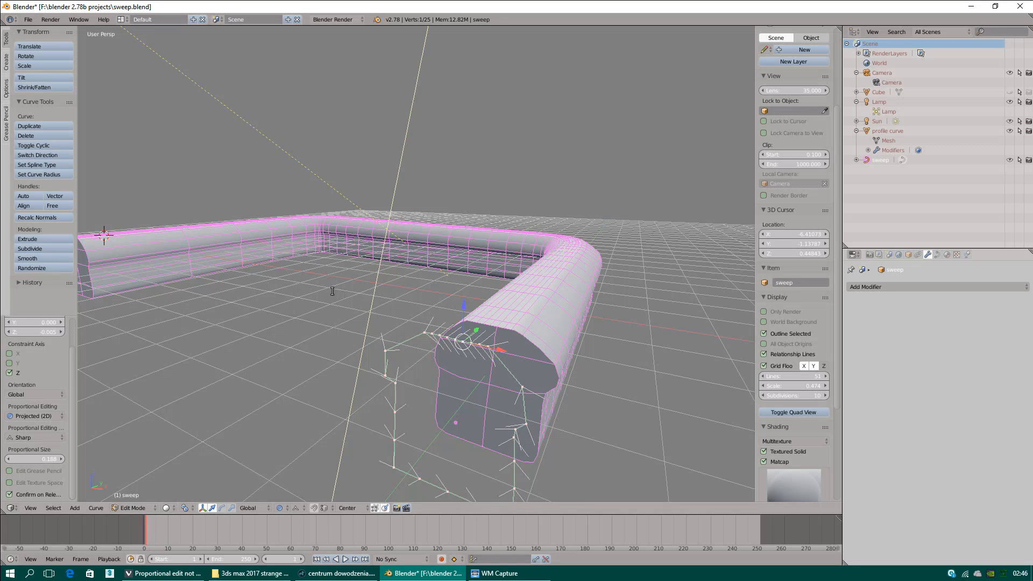
pyautogui.moveTo(334, 293)
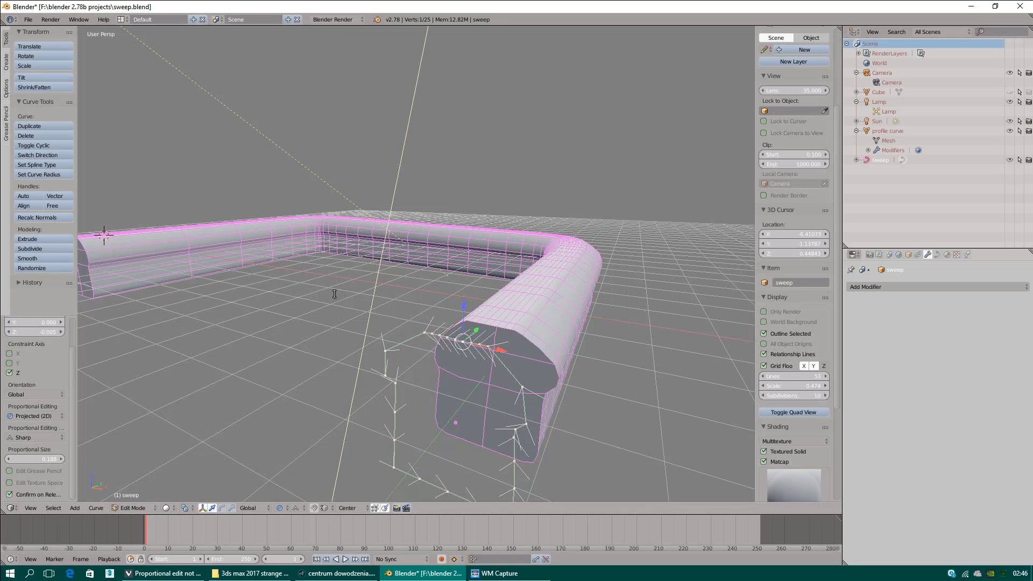
pyautogui.moveTo(484, 386)
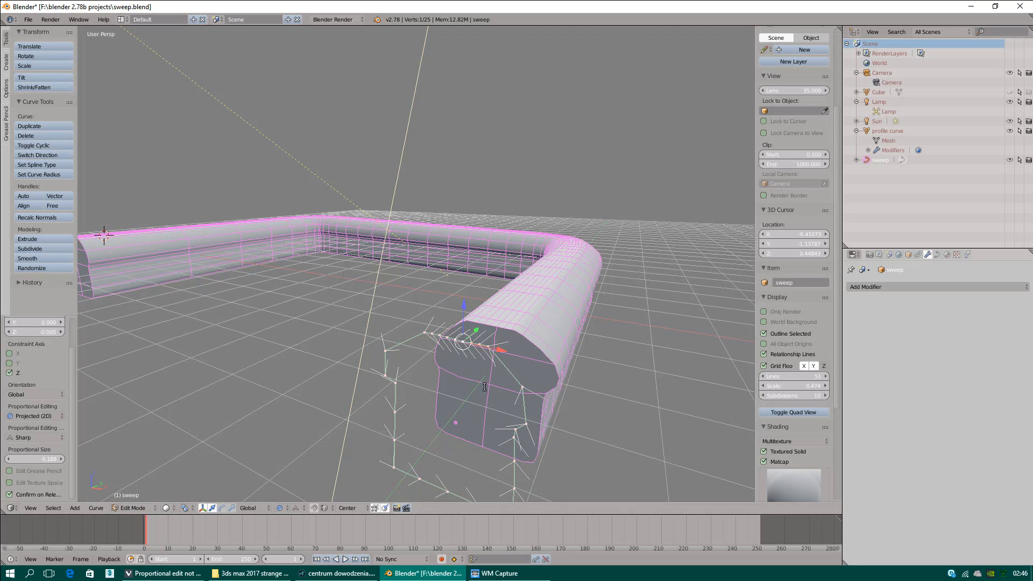
pyautogui.moveTo(307, 315)
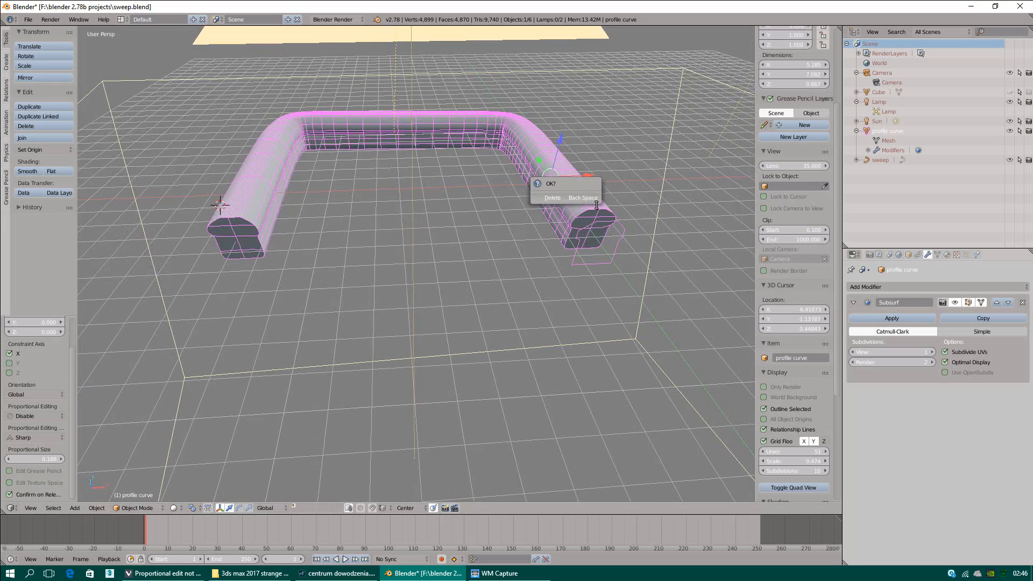
# Delete the old rail and switch the viewport to quad view (top, front, right, perspective)
pyautogui.click(553, 197)
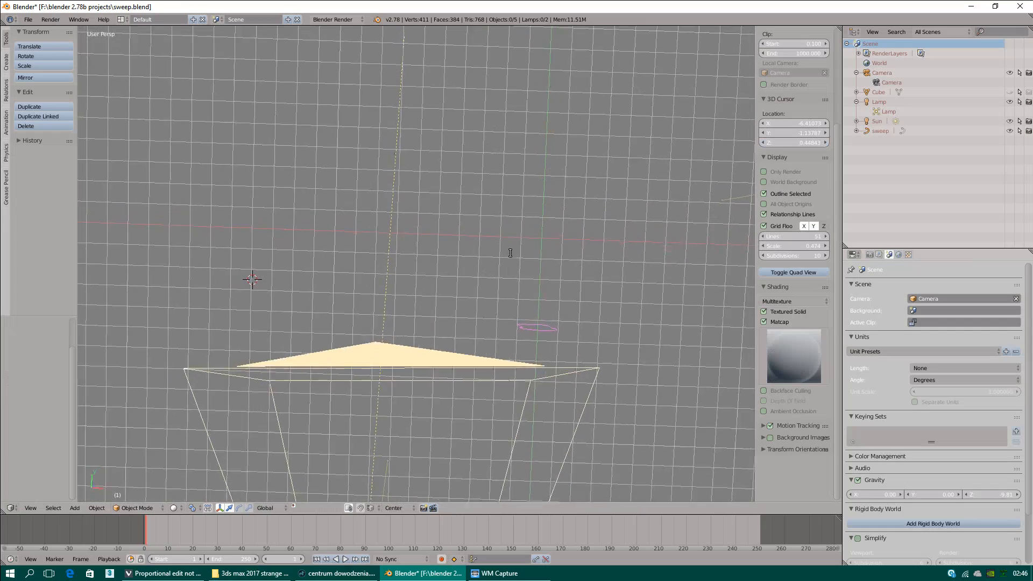
pyautogui.click(793, 273)
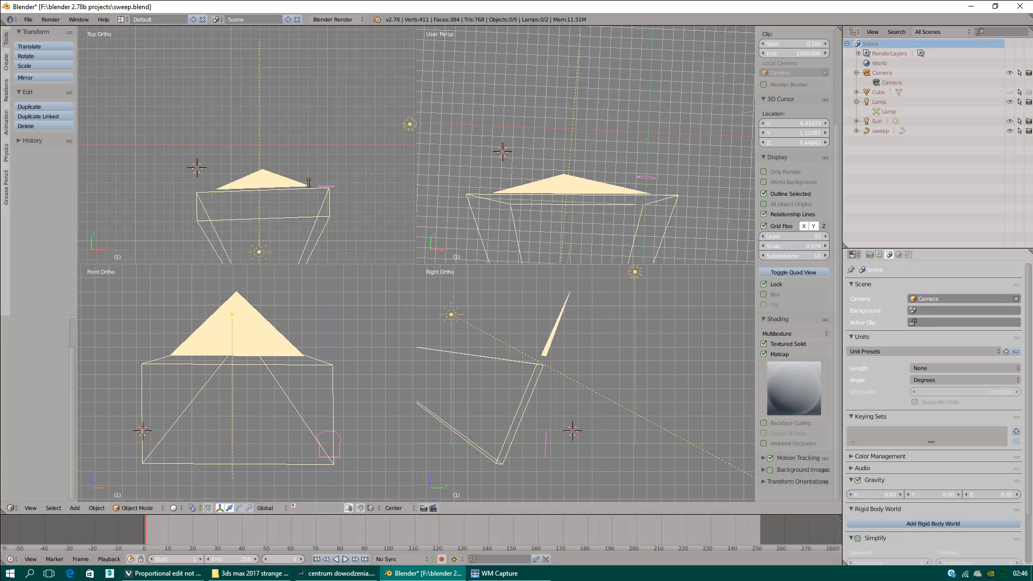
pyautogui.click(96, 508)
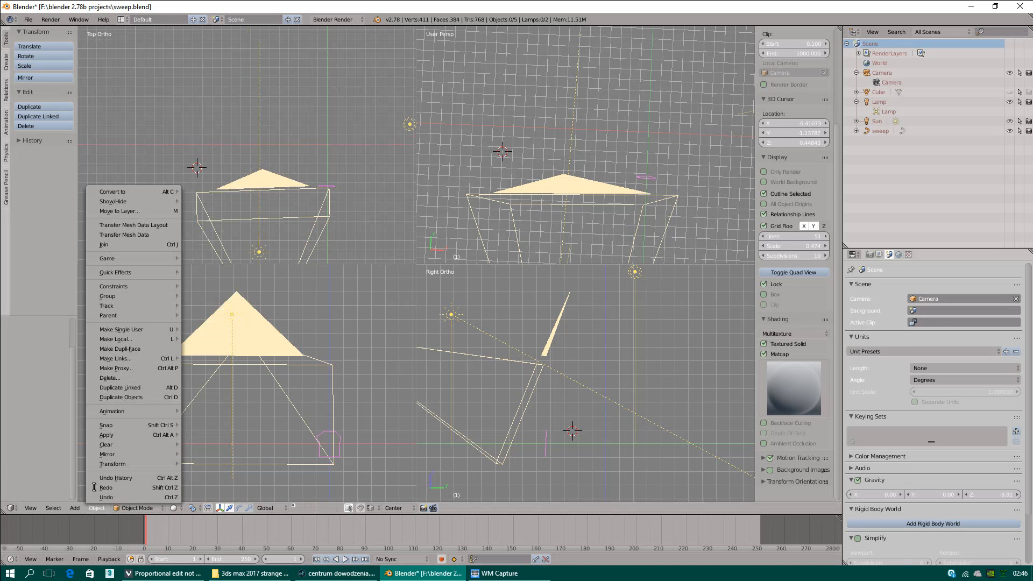
# Add a new Bezier curve to the scene as the base for the L-shaped path
pyautogui.click(74, 508)
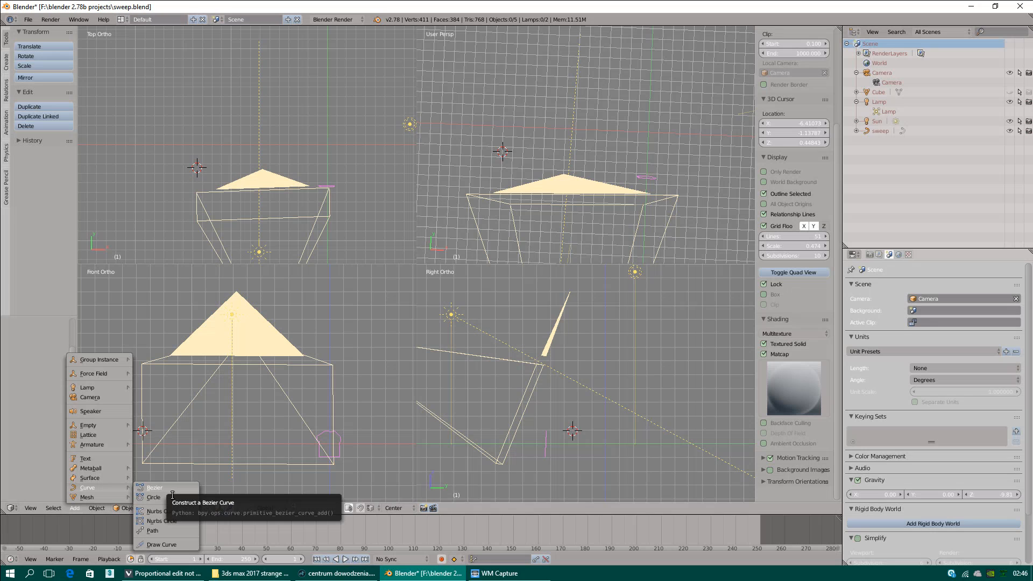
pyautogui.click(155, 488)
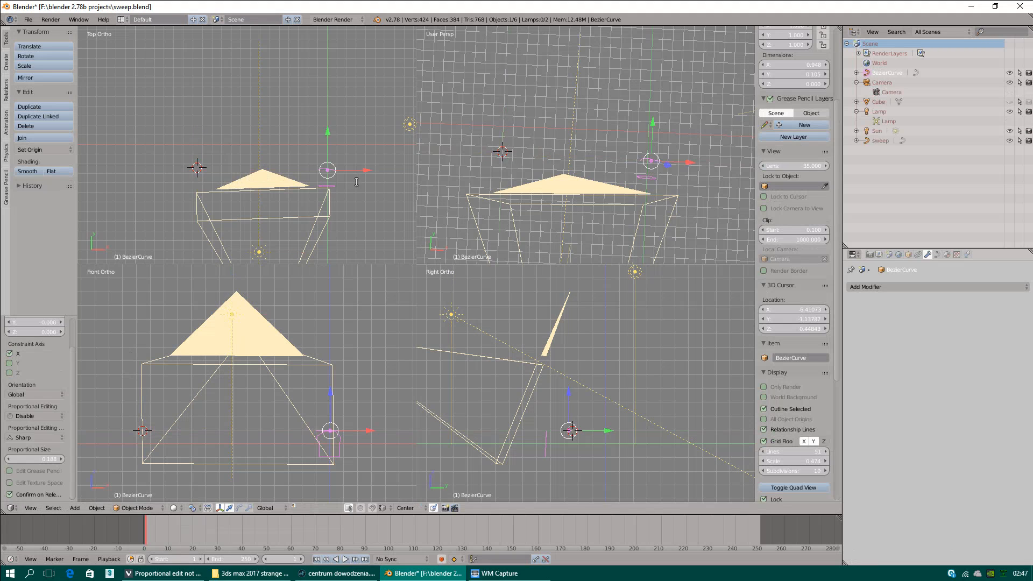
pyautogui.moveTo(378, 121)
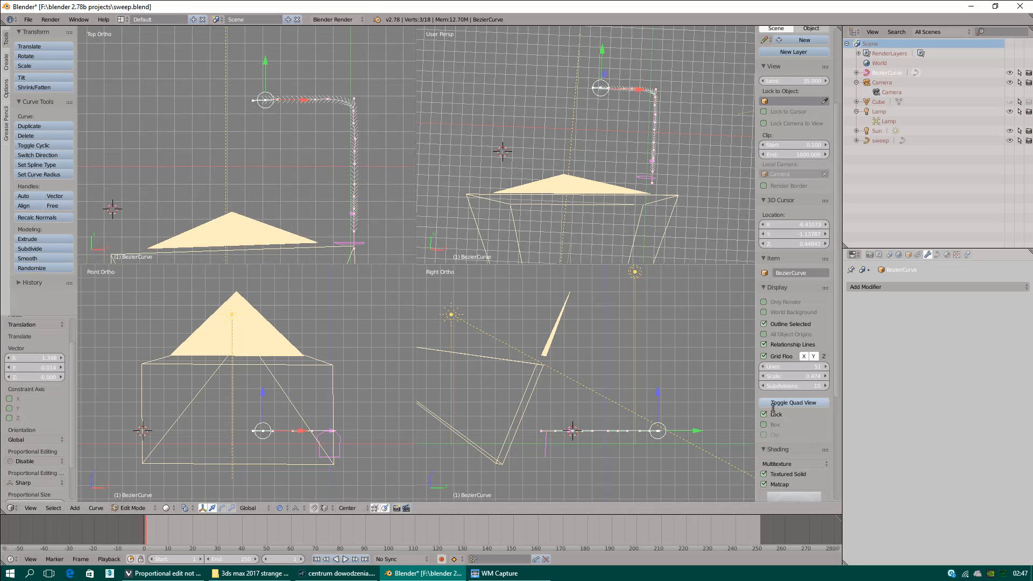
# Reposition the path's corner point so the profile sweeps cleanly along the L
pyautogui.scroll(-3)
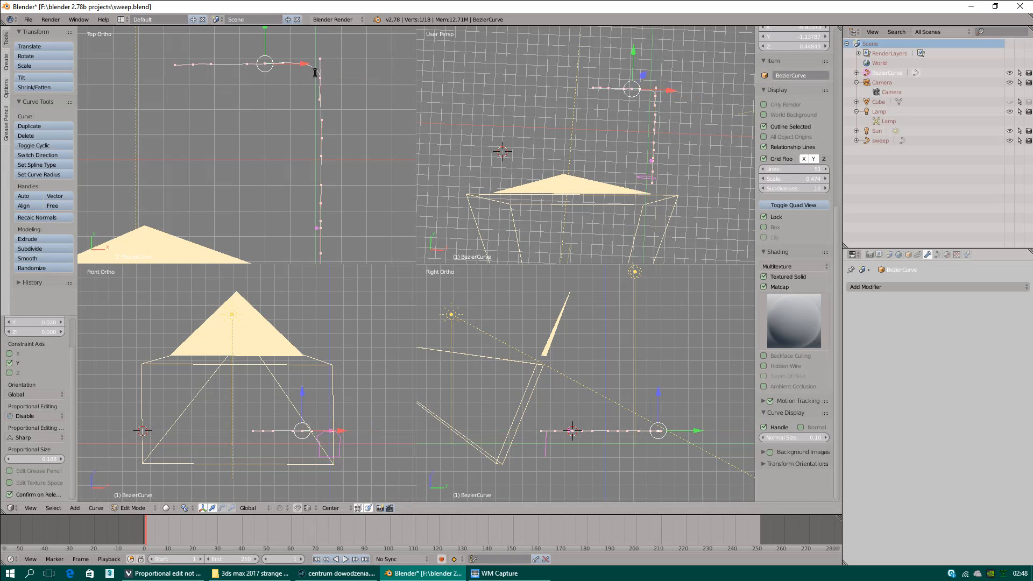
pyautogui.moveTo(304, 64); pyautogui.dragTo(342, 69)
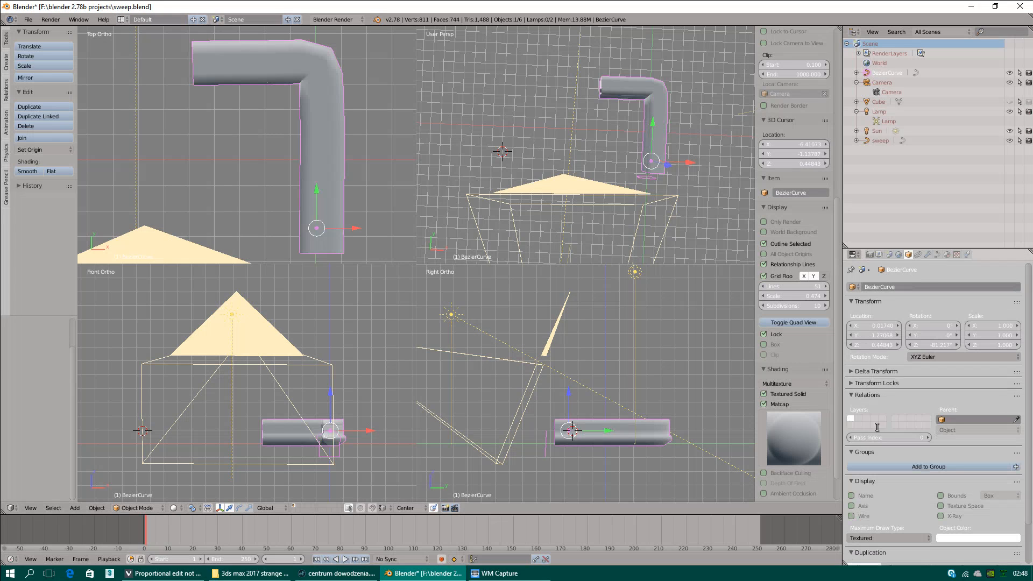
# Show the rail's wireframe over its surface and bring up its curve bevel settings
pyautogui.click(856, 515)
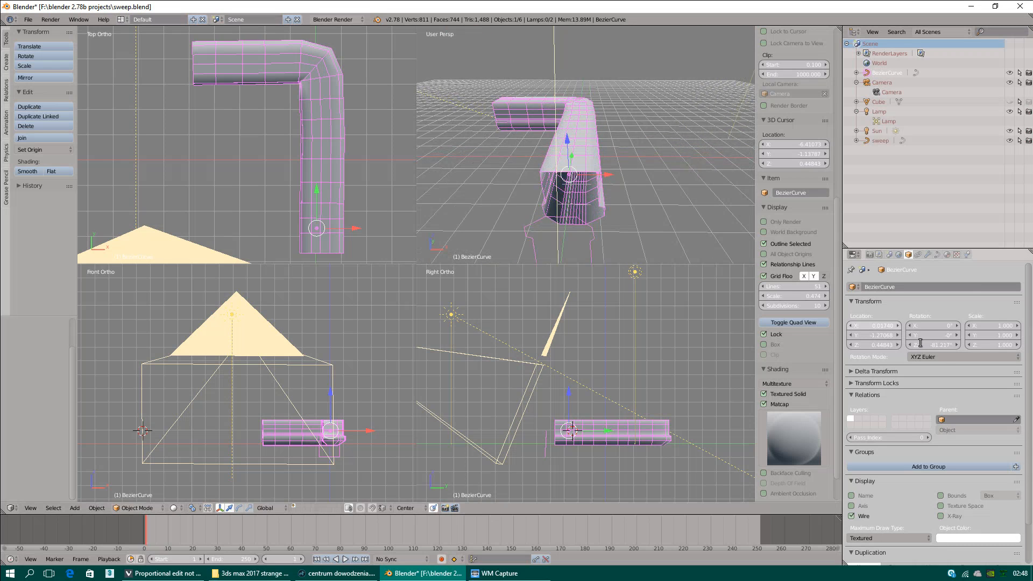
pyautogui.click(935, 255)
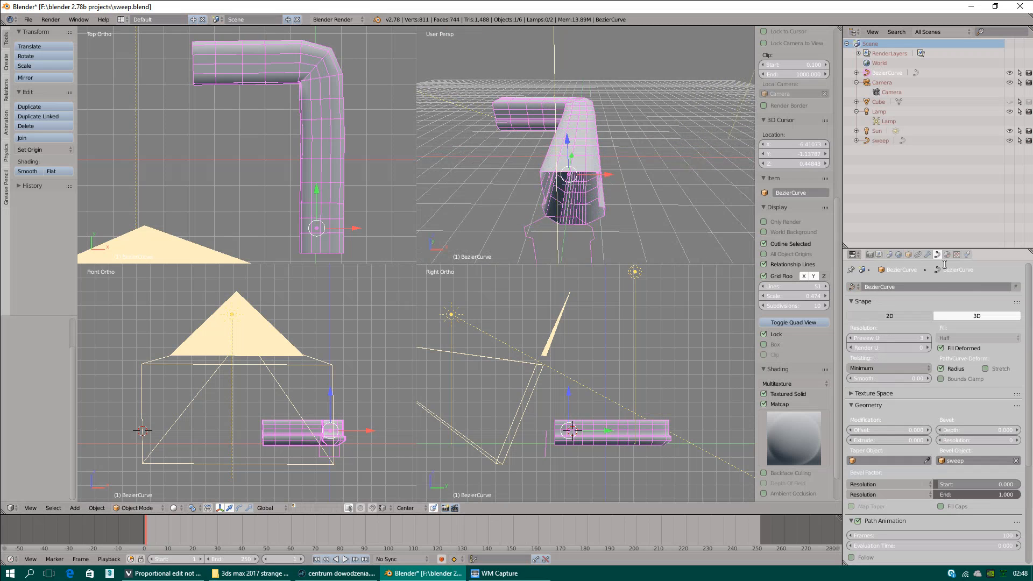
pyautogui.moveTo(950, 506)
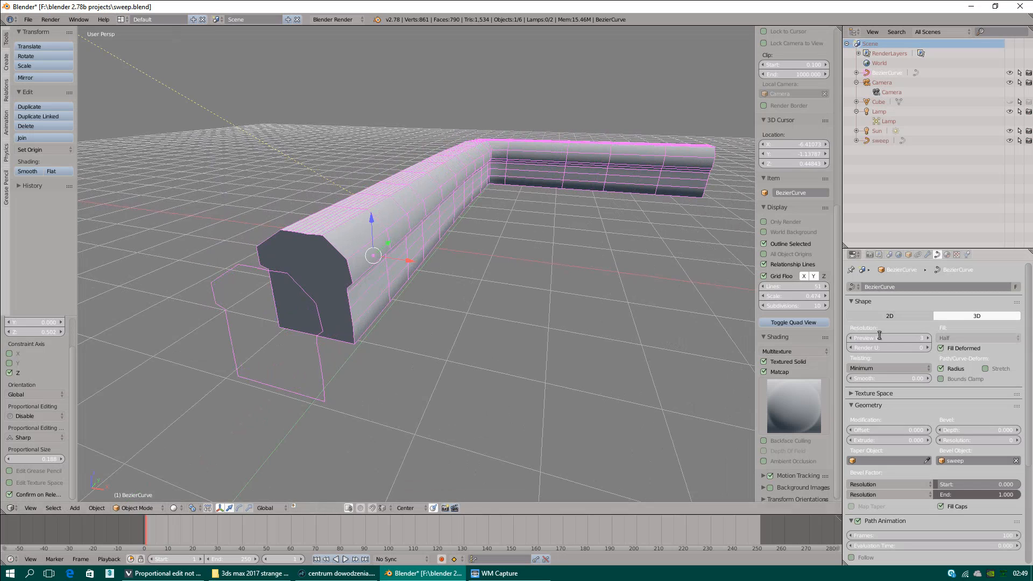
# Select the sweep profile curve so its points can be edited
pyautogui.click(939, 348)
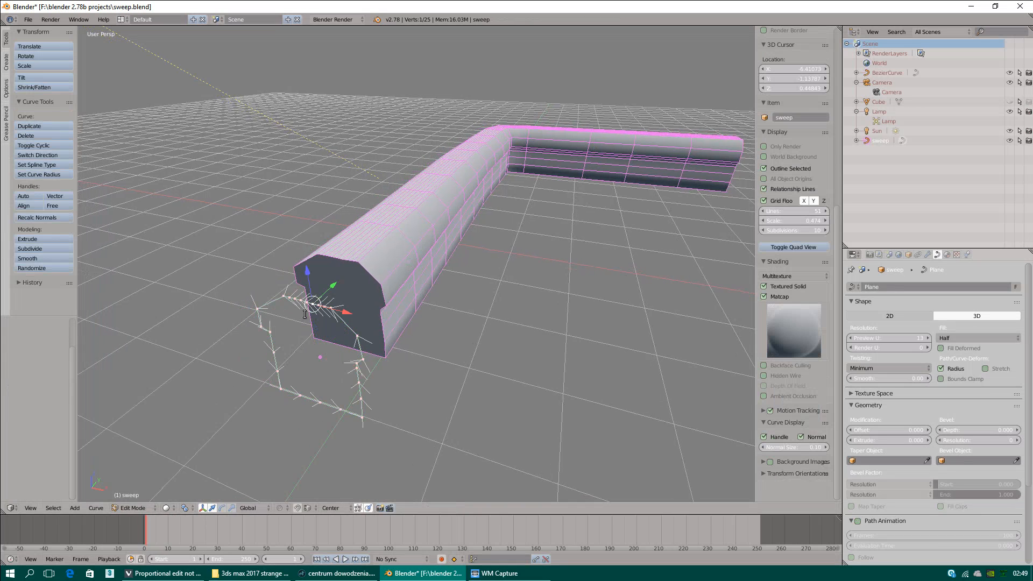
# Enable projected (2D) proportional editing with Smooth falloff, checking a forum thread on it
pyautogui.click(308, 508)
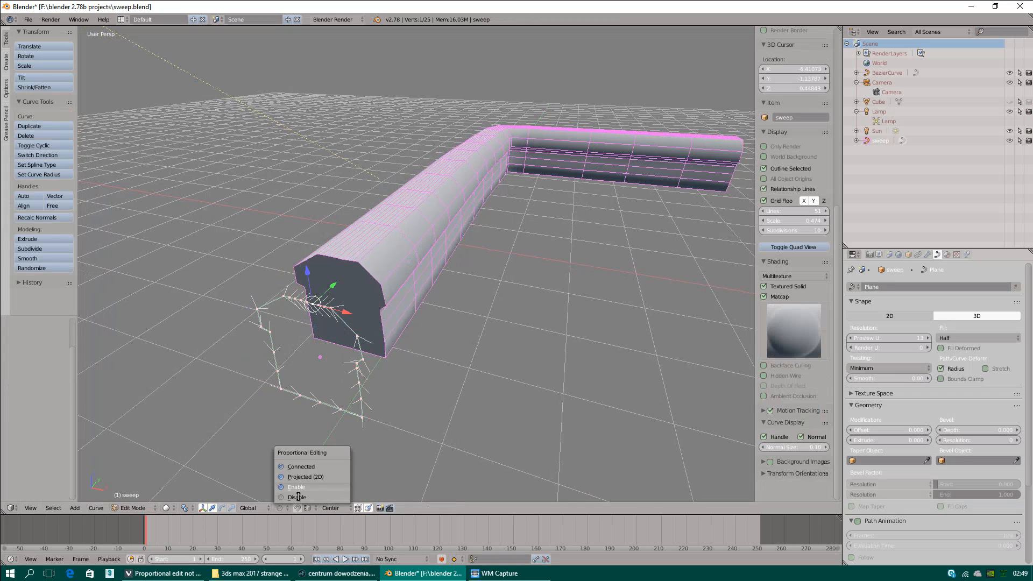
pyautogui.click(297, 497)
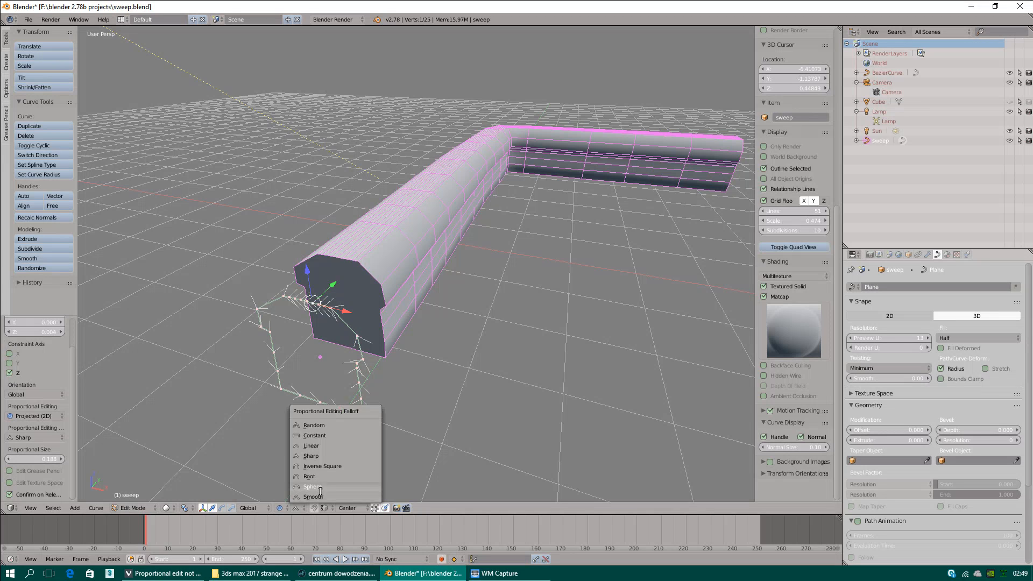
pyautogui.moveTo(315, 436)
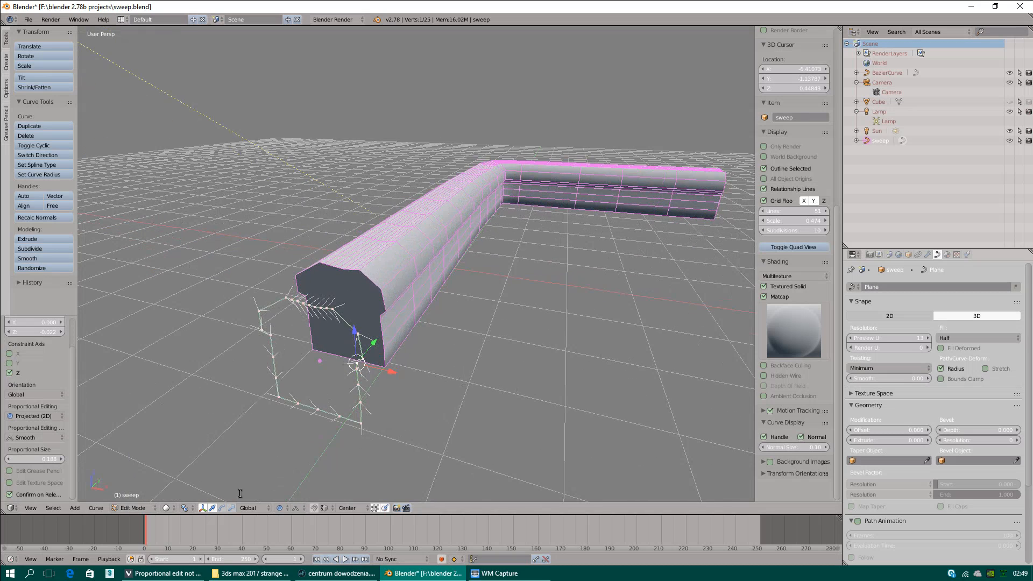
pyautogui.click(164, 573)
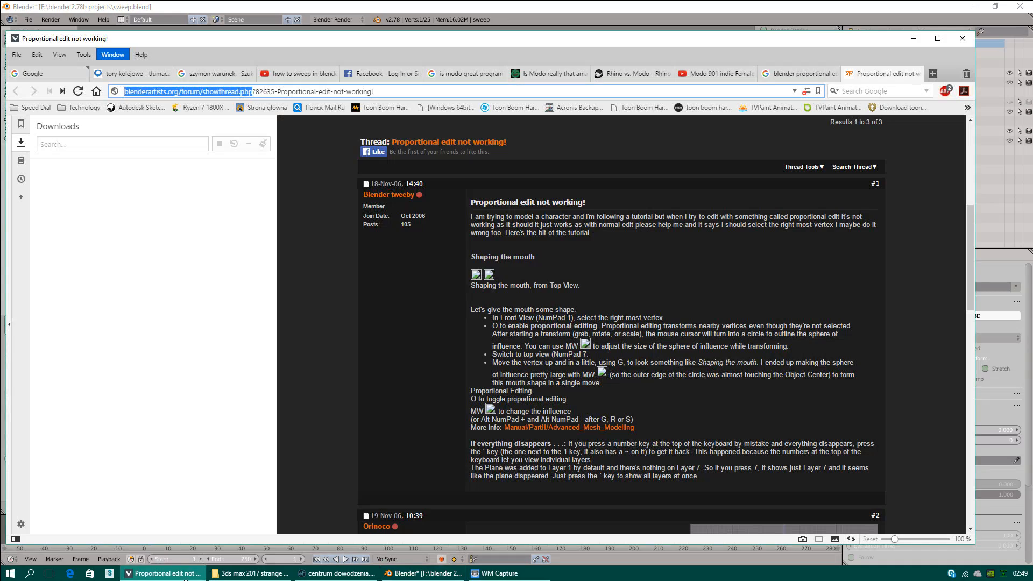
pyautogui.moveTo(150, 73)
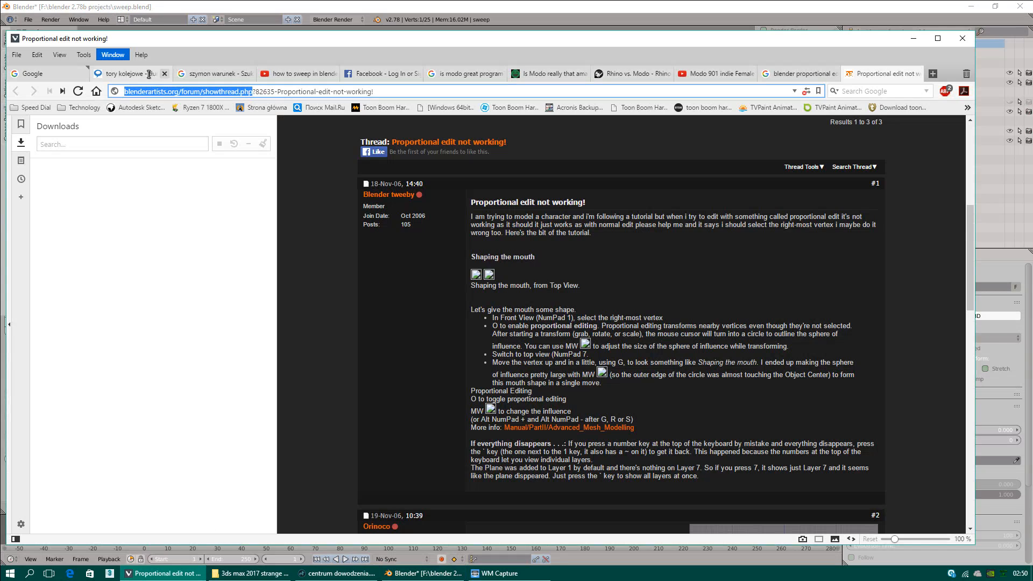
pyautogui.click(131, 73)
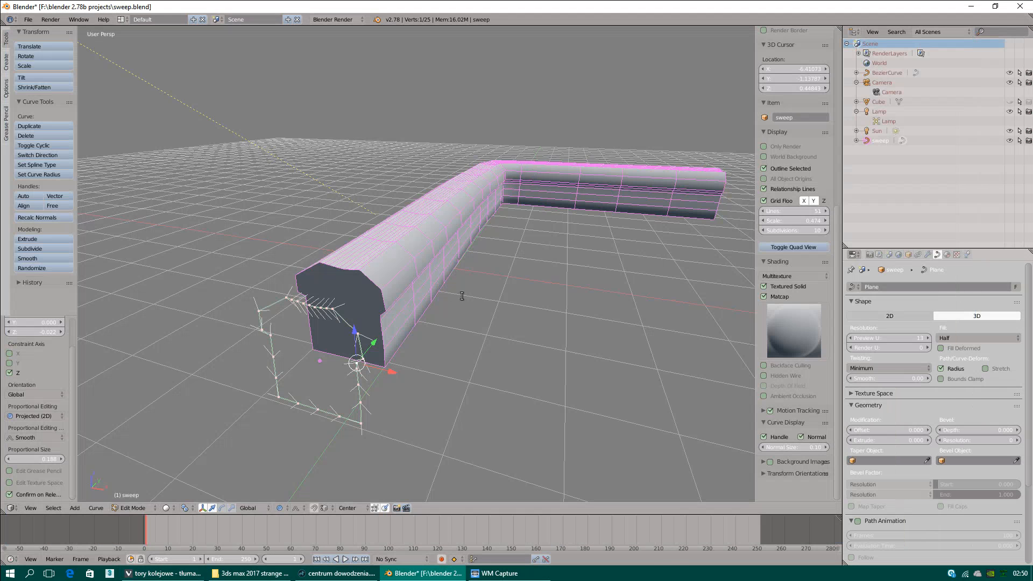
# Select the profile's end points and move them proportionally into a wide-head, narrow-web rail section
pyautogui.click(11, 353)
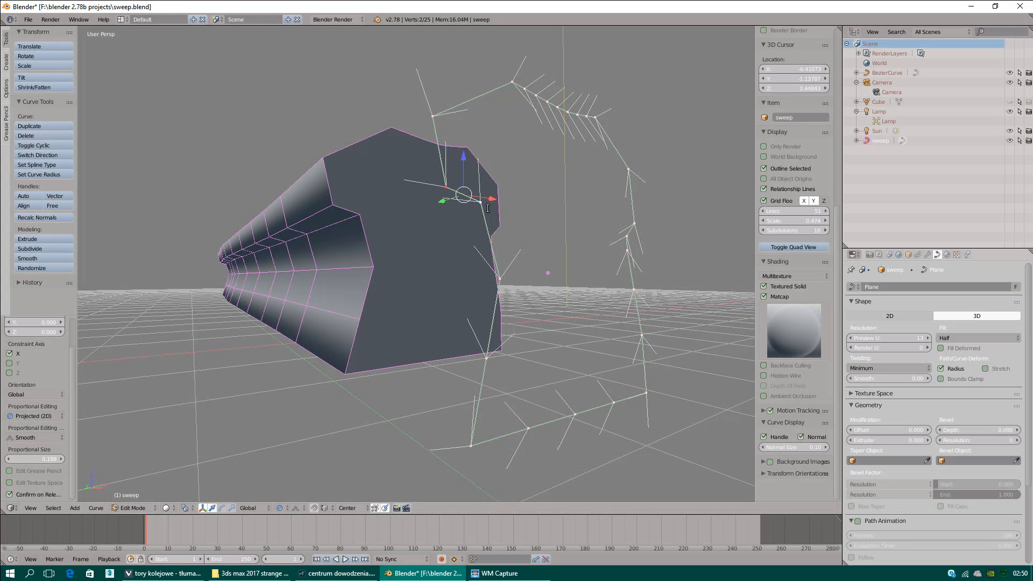
pyautogui.moveTo(351, 223)
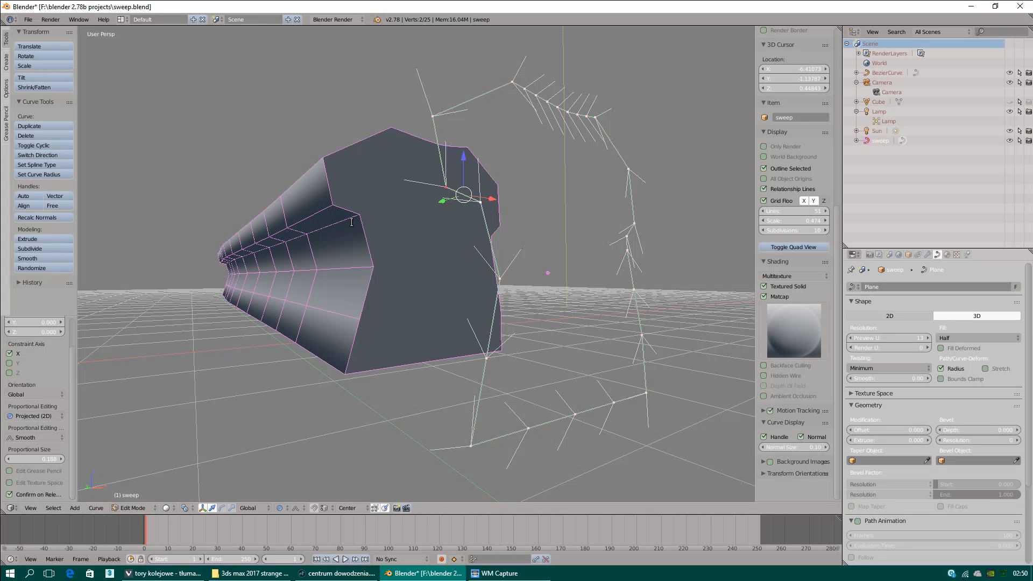
pyautogui.moveTo(42, 233)
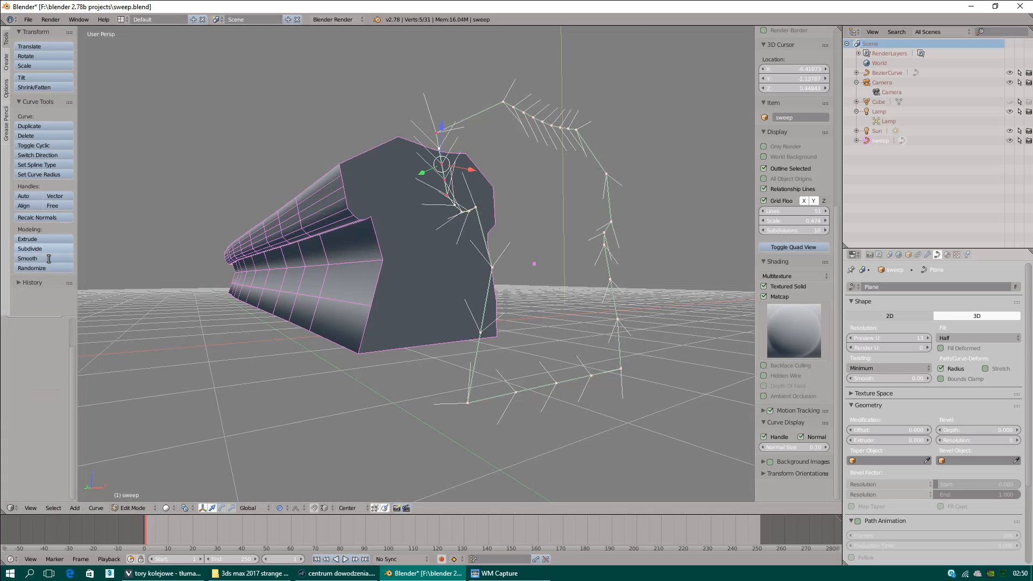
pyautogui.click(468, 181)
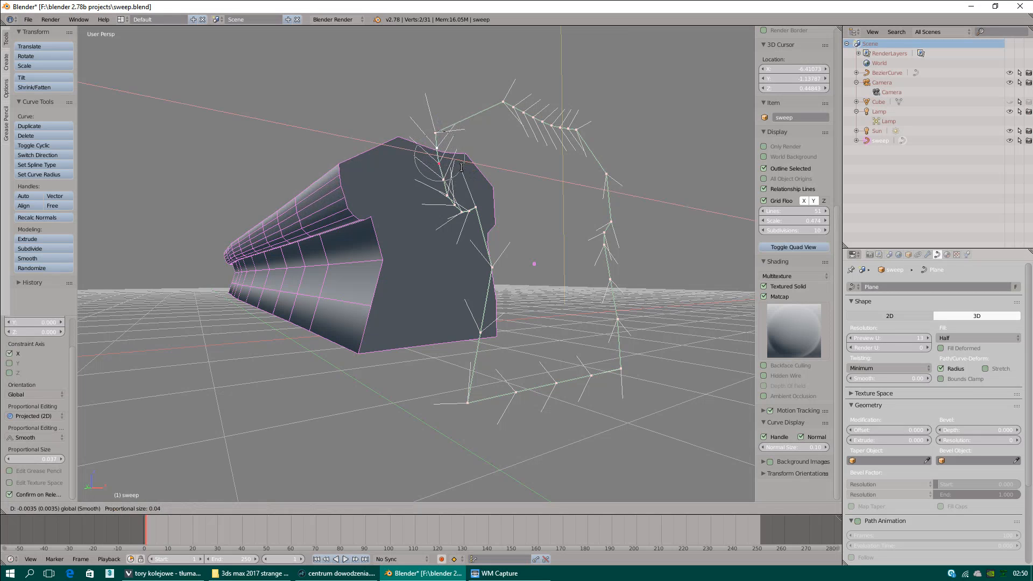
pyautogui.click(440, 165)
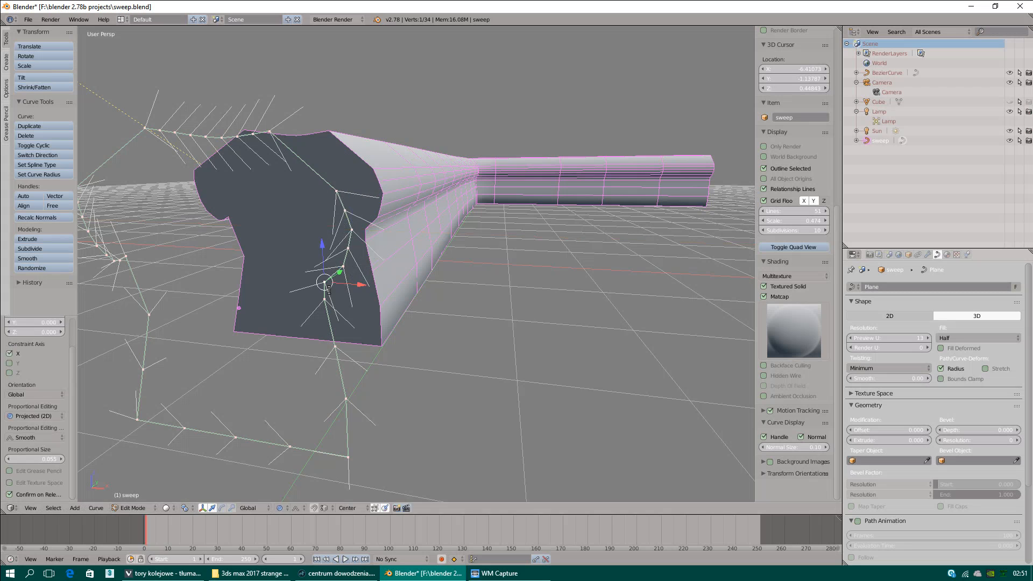
# Leave the profile's Edit Mode and make the L-shaped rail object active again
pyautogui.click(8, 573)
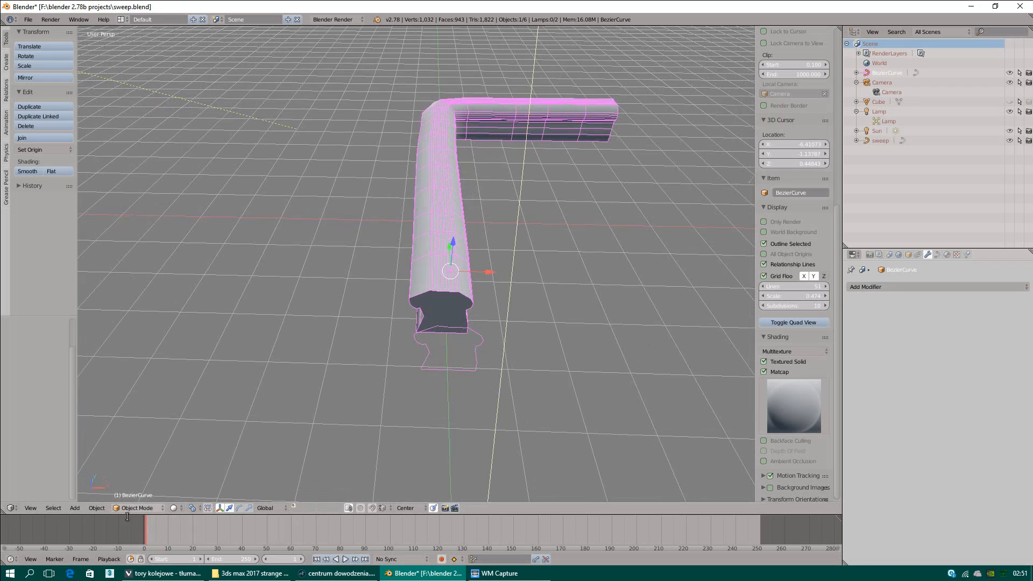
pyautogui.click(96, 507)
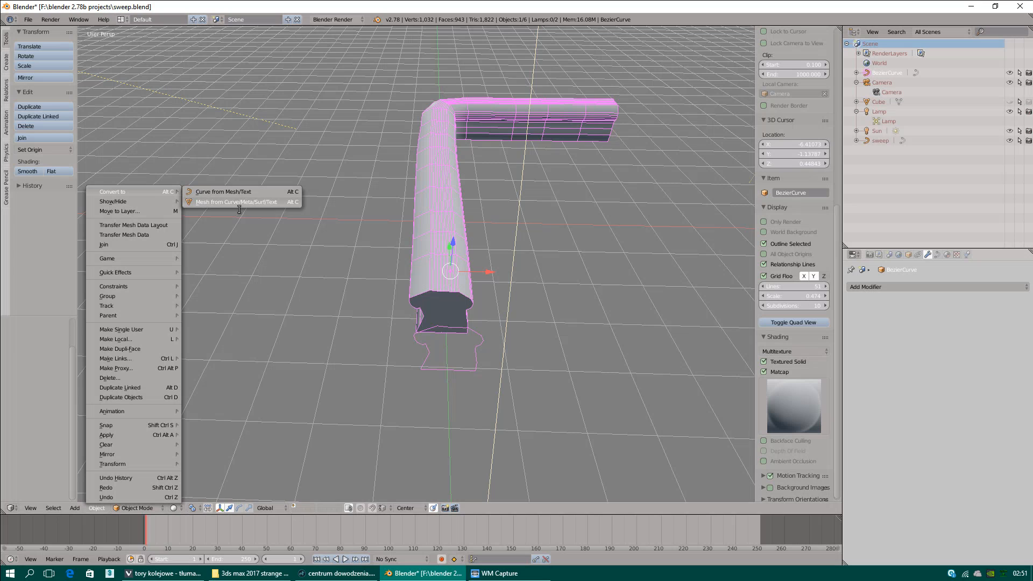
# Convert the swept rail to a mesh, slide the profile aside along X, and reselect the rail
pyautogui.click(236, 202)
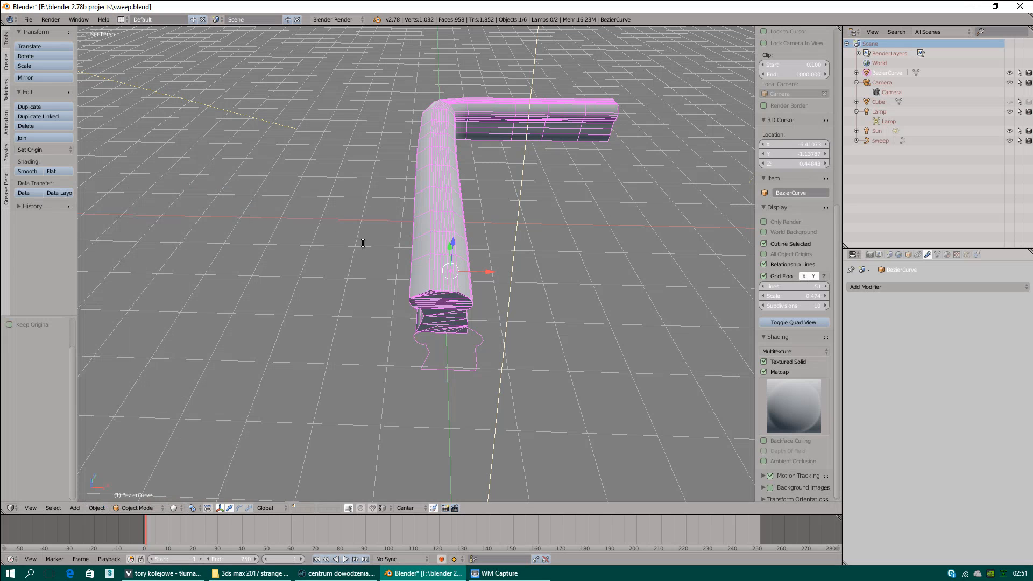
pyautogui.click(450, 342)
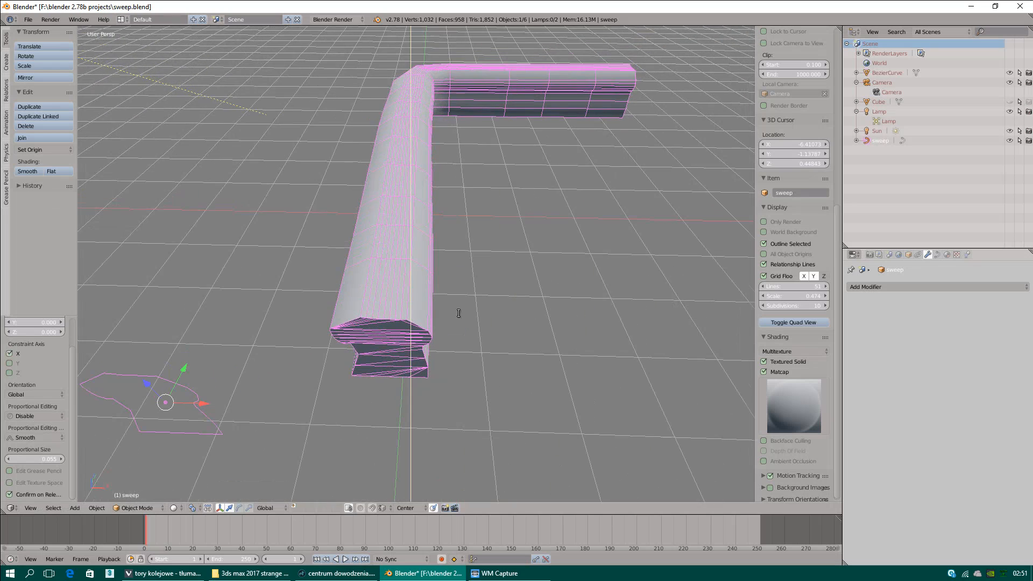
pyautogui.click(28, 19)
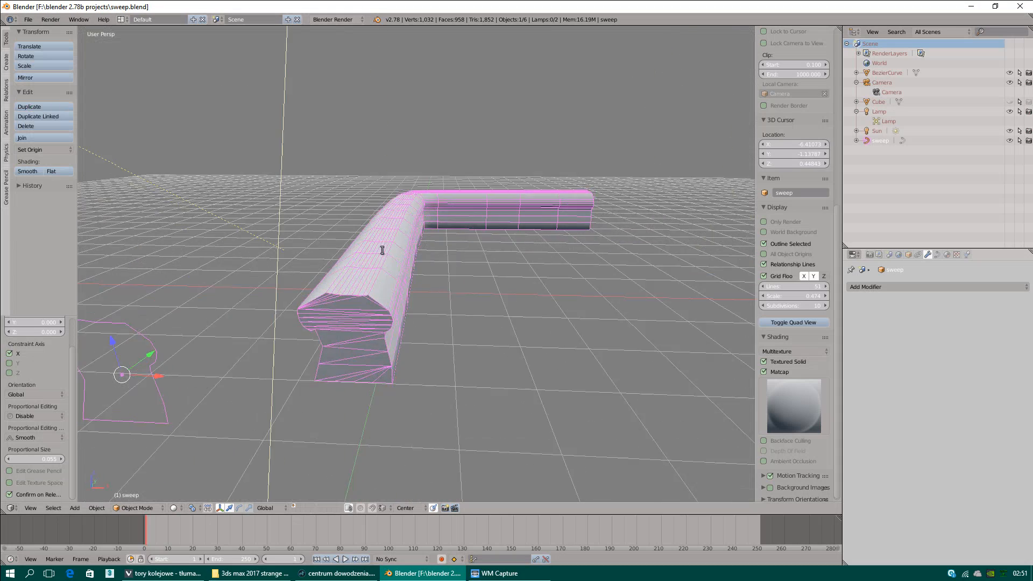
pyautogui.click(136, 507)
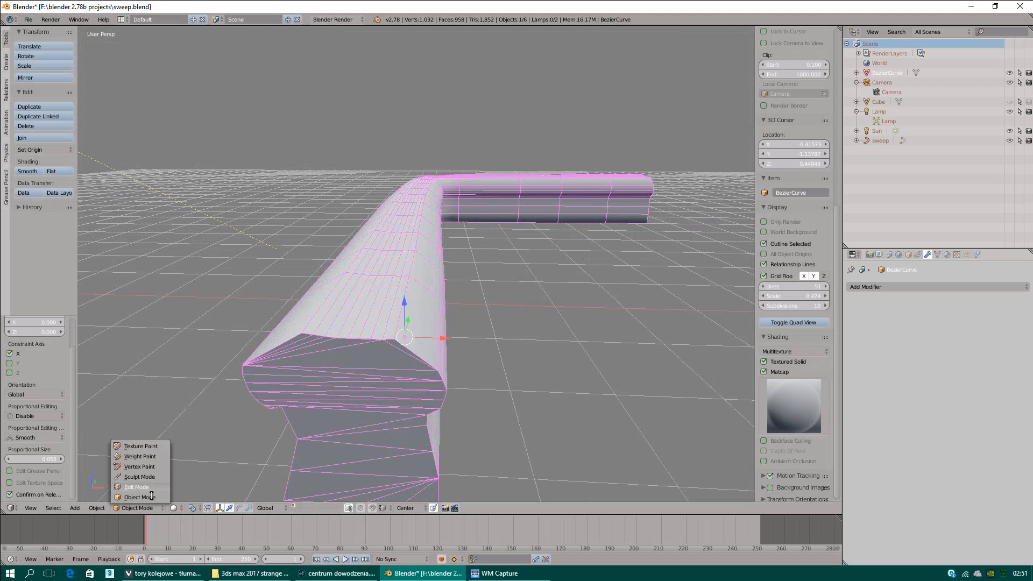
# Edit the rail mesh and fill its open end boundary with a single cap face
pyautogui.click(136, 486)
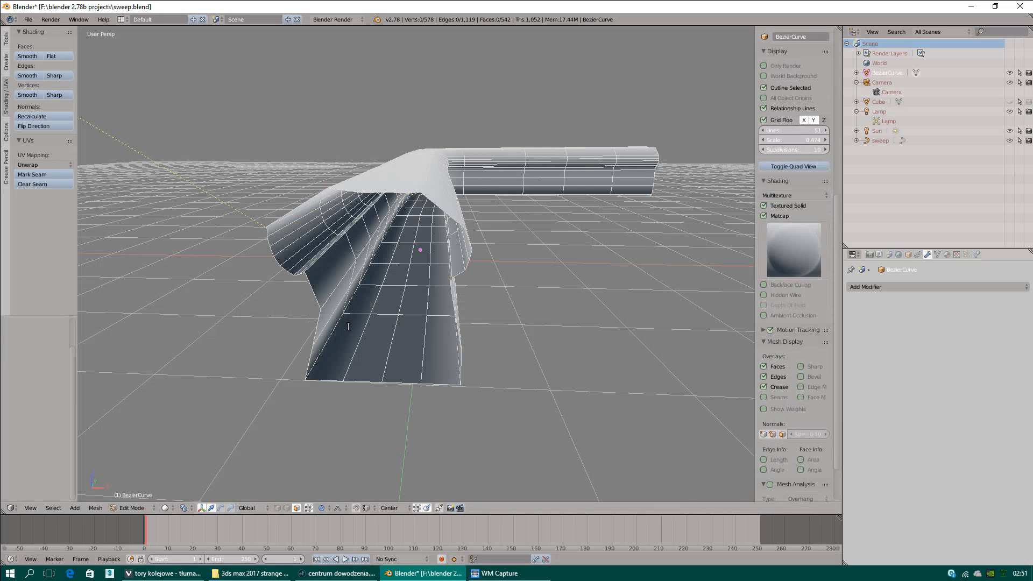
pyautogui.moveTo(319, 357)
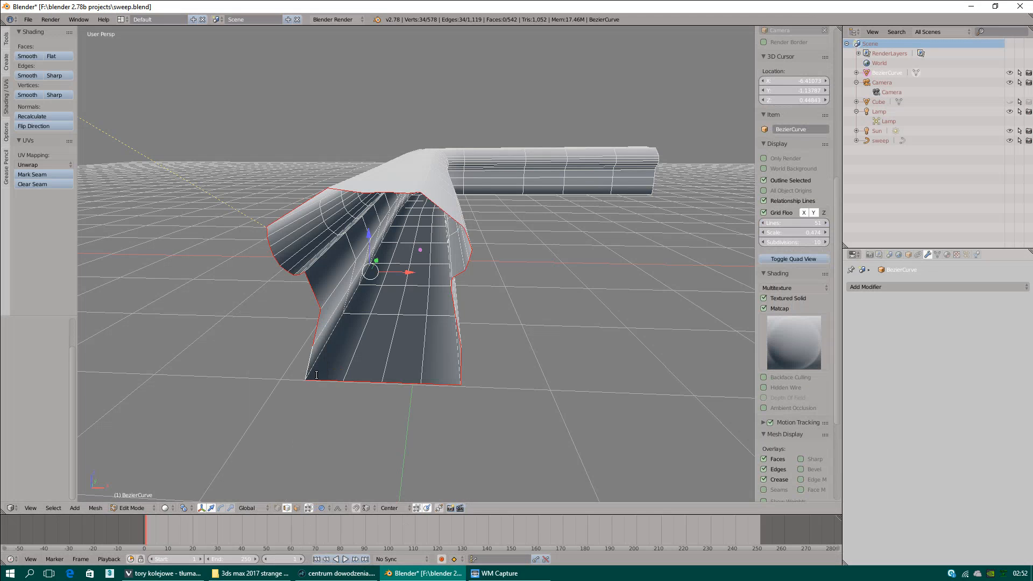
pyautogui.click(95, 507)
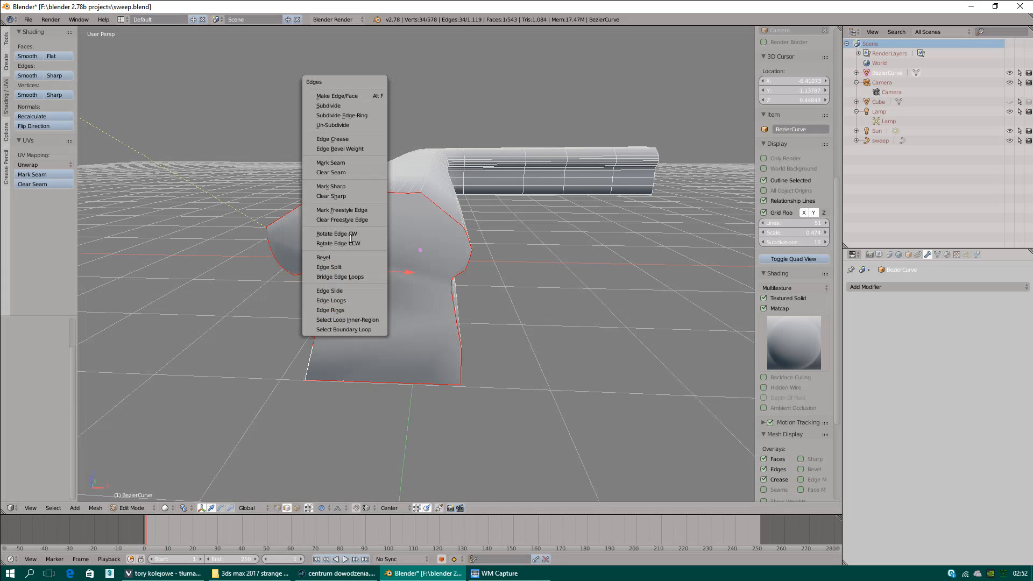
pyautogui.moveTo(330, 196)
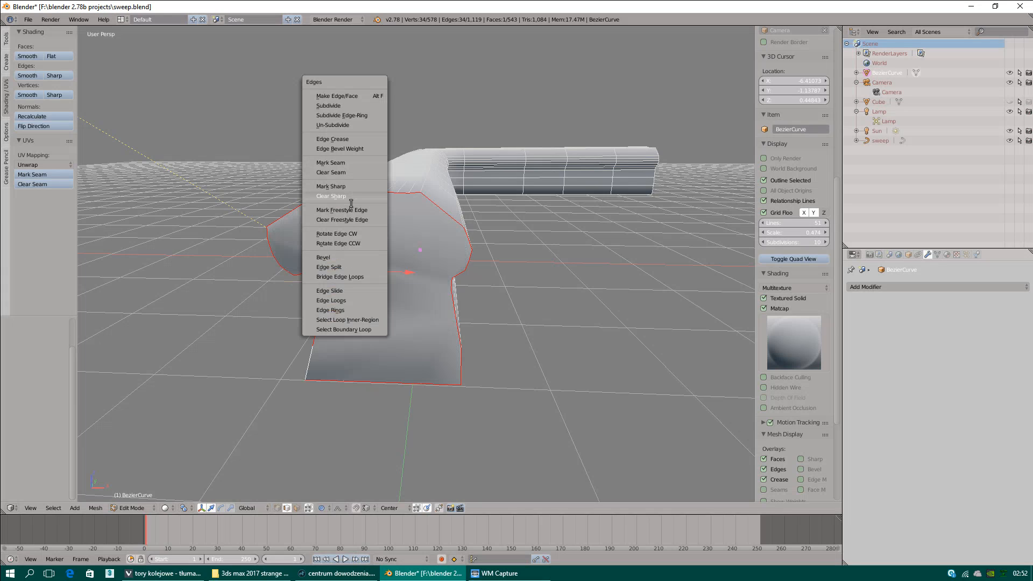
# Cut the rail's end cap with a horizontal edge and a knife-cut vertical edge, then confirm
pyautogui.click(333, 139)
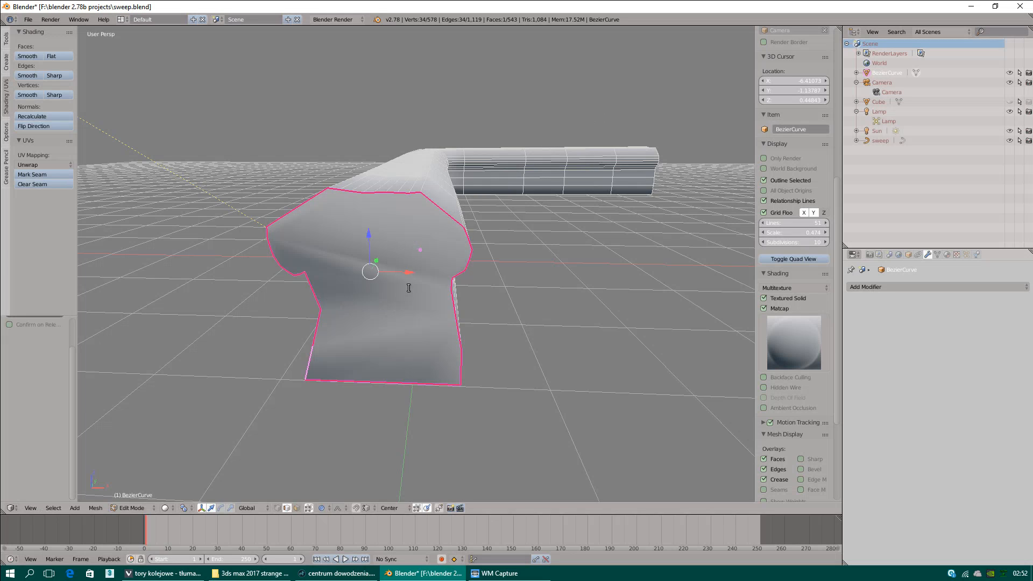
pyautogui.press('k')
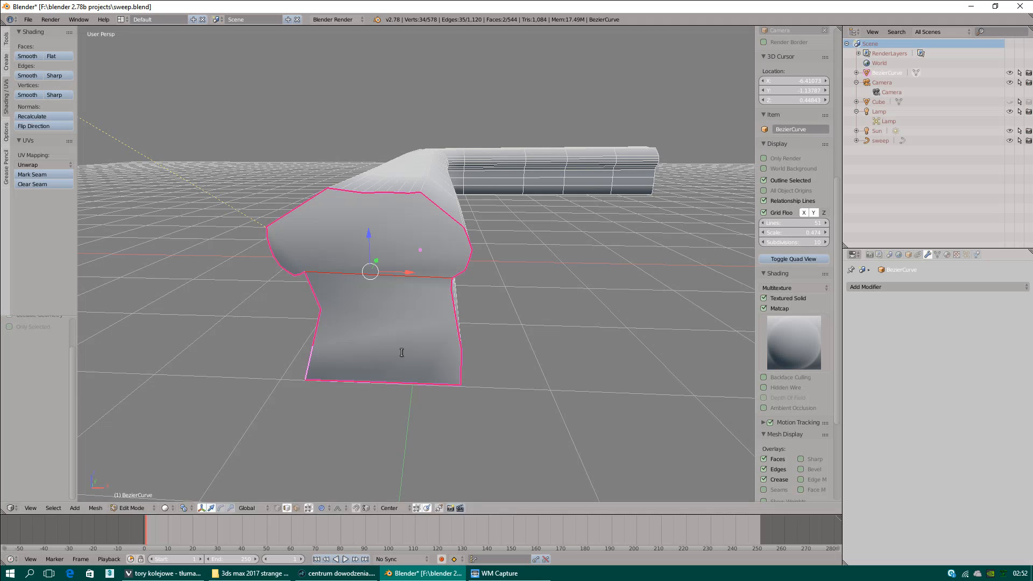
pyautogui.press('k')
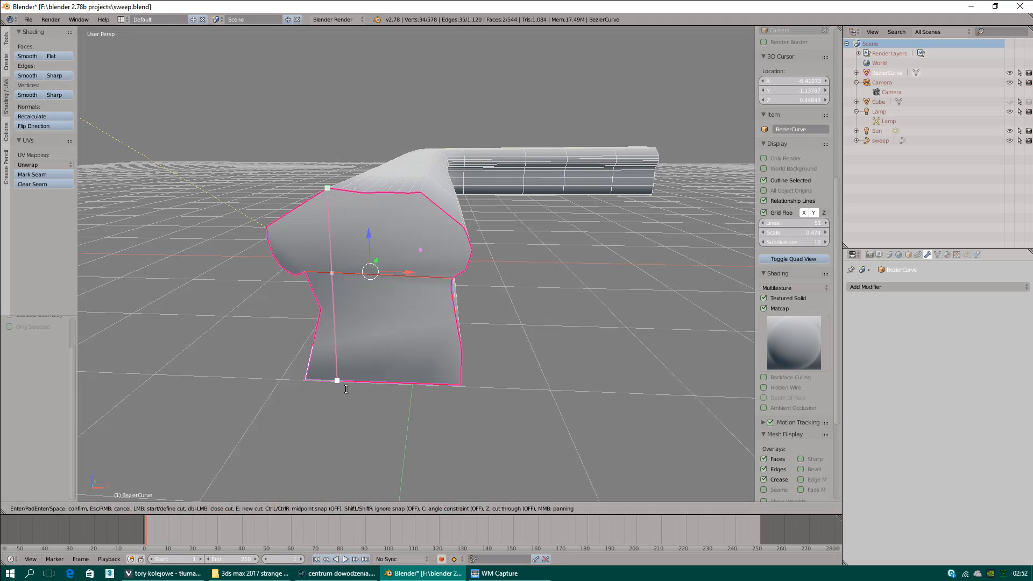
pyautogui.moveTo(348, 388)
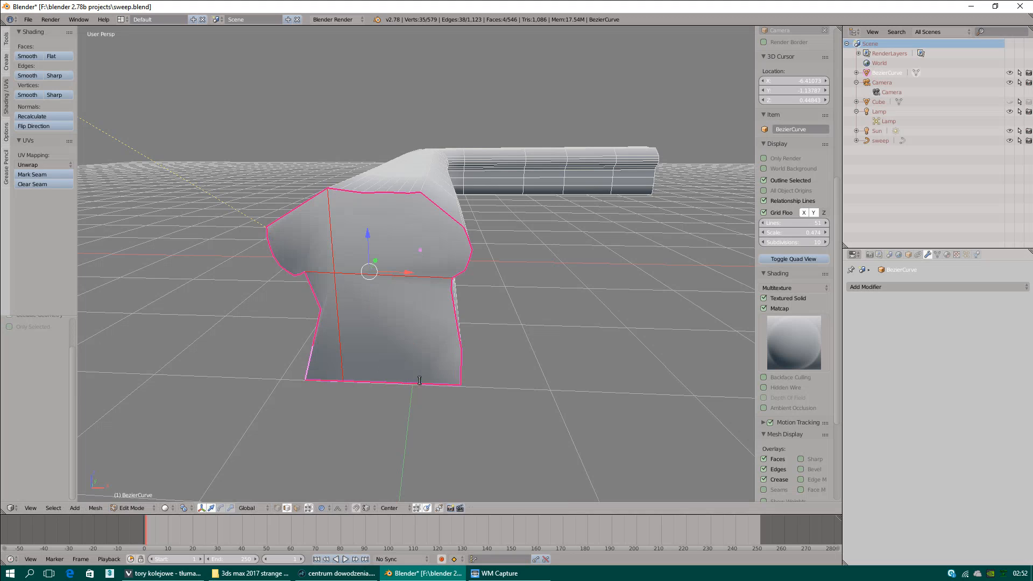
pyautogui.press('K')
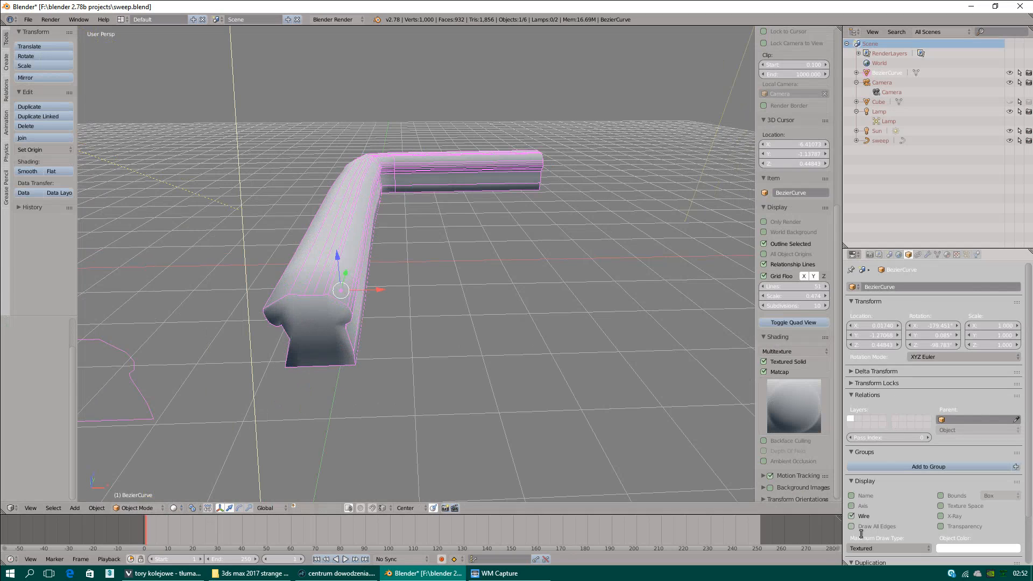
# Show the rail object's modifier settings in the Properties editor
pyautogui.click(850, 526)
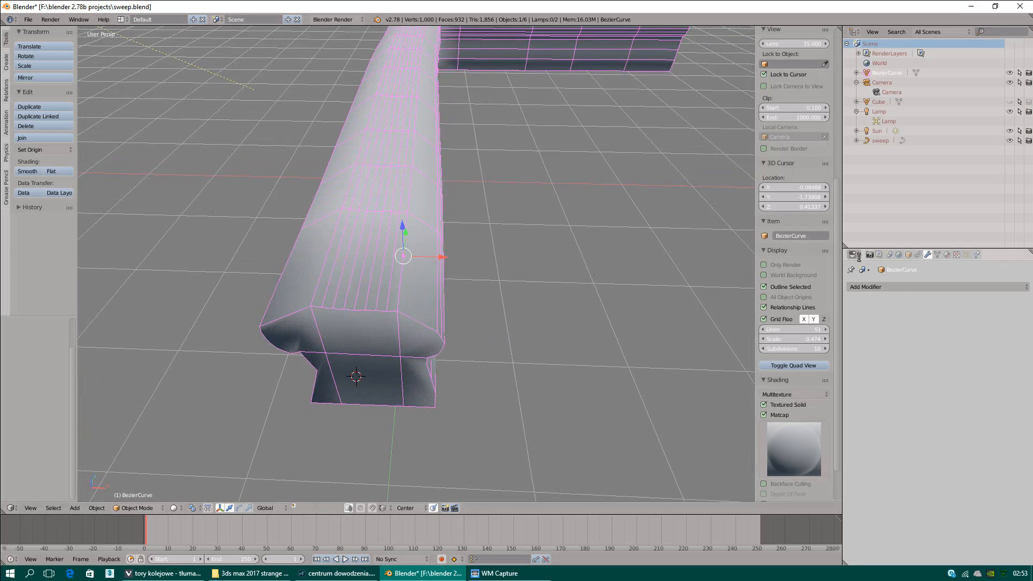
# Add a Subdivision Surface modifier, knife two more edges across the end cap, and enable Optimal Display
pyautogui.click(866, 287)
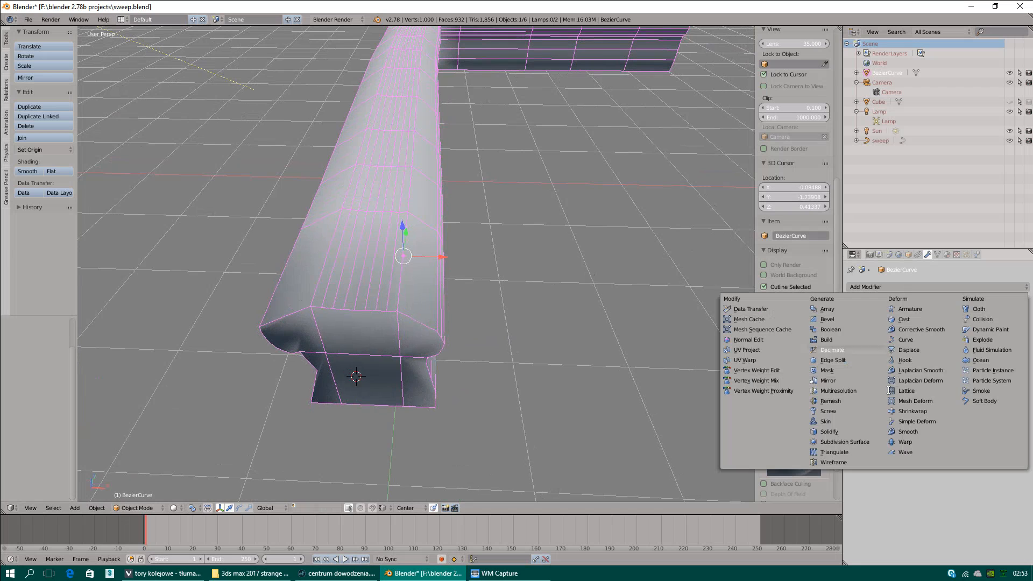
pyautogui.click(847, 441)
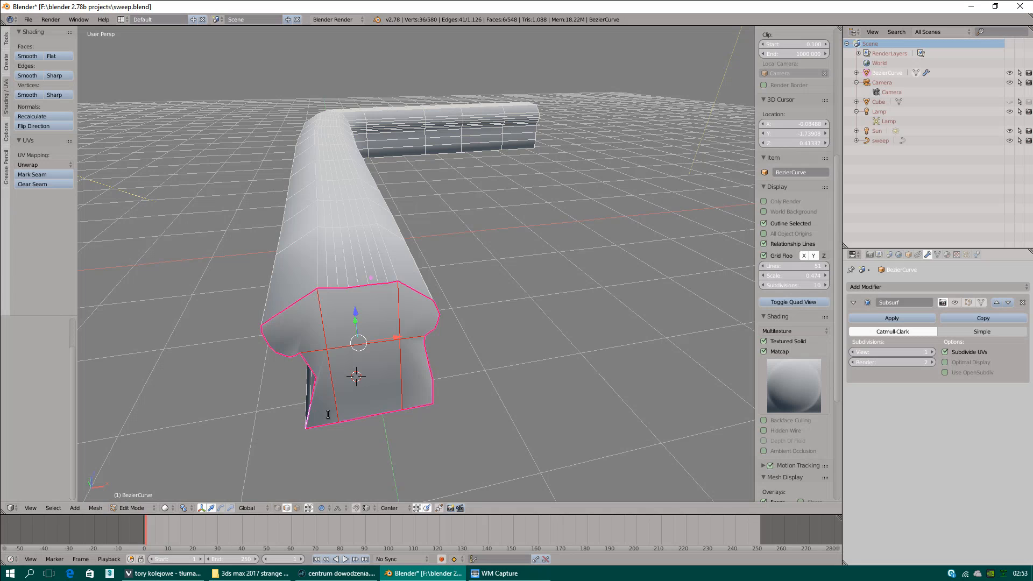
pyautogui.press('k')
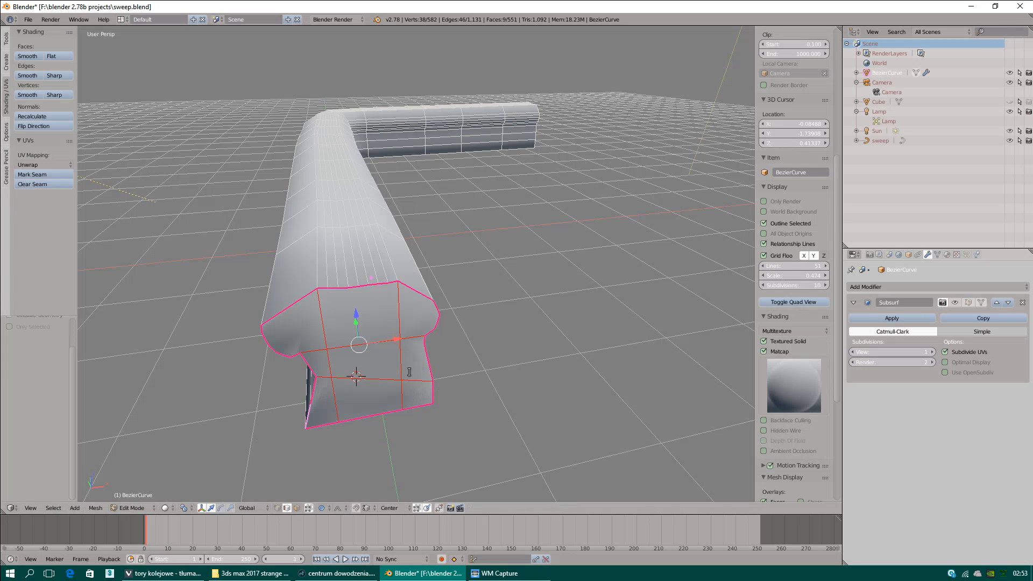
pyautogui.press('k')
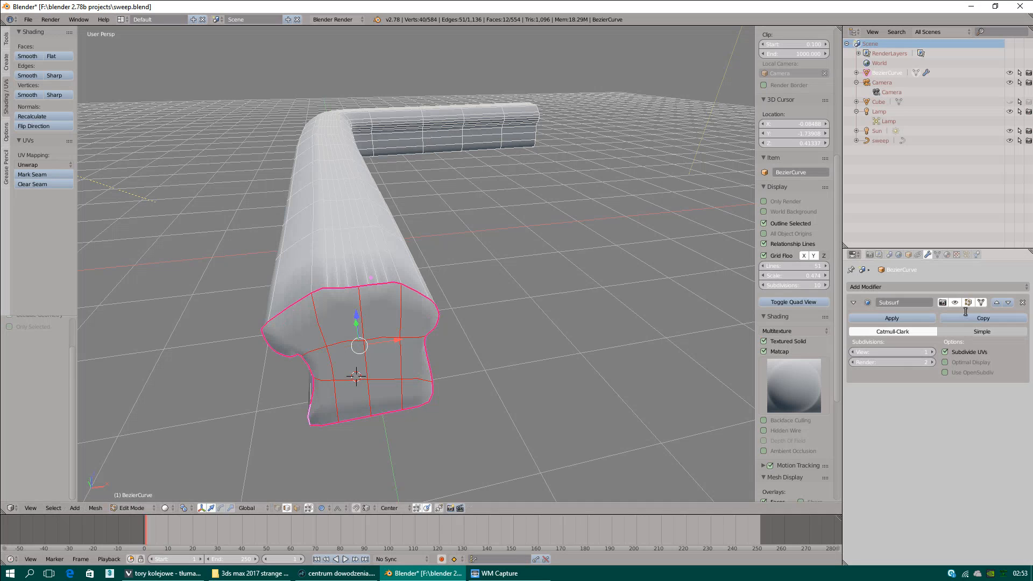
pyautogui.click(945, 362)
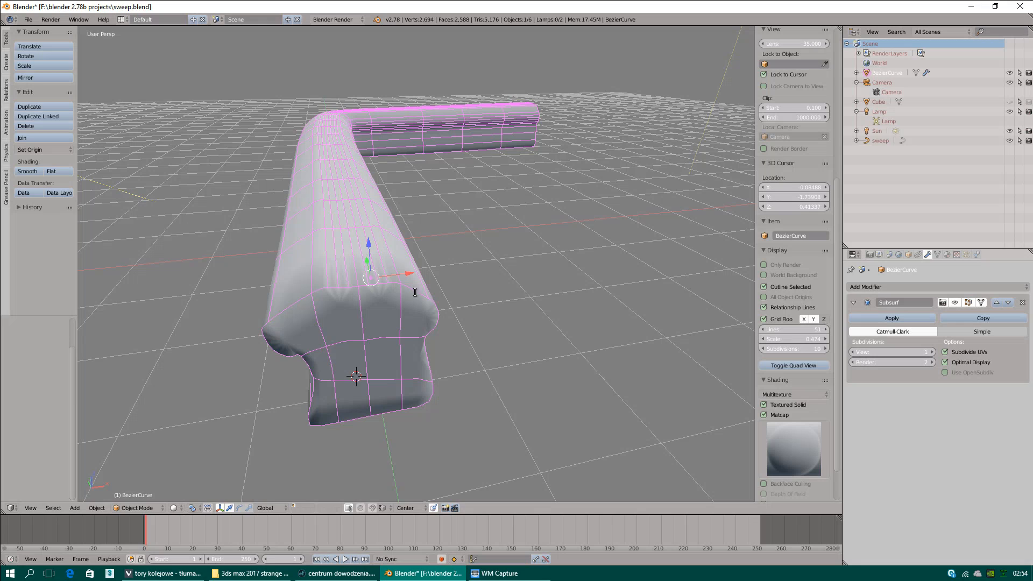
pyautogui.click(75, 507)
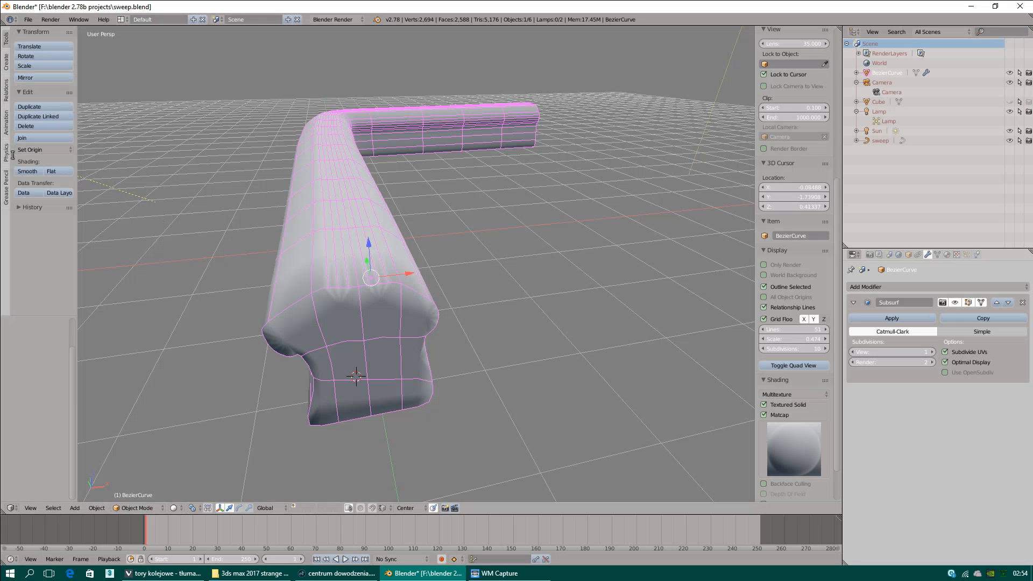
pyautogui.click(7, 155)
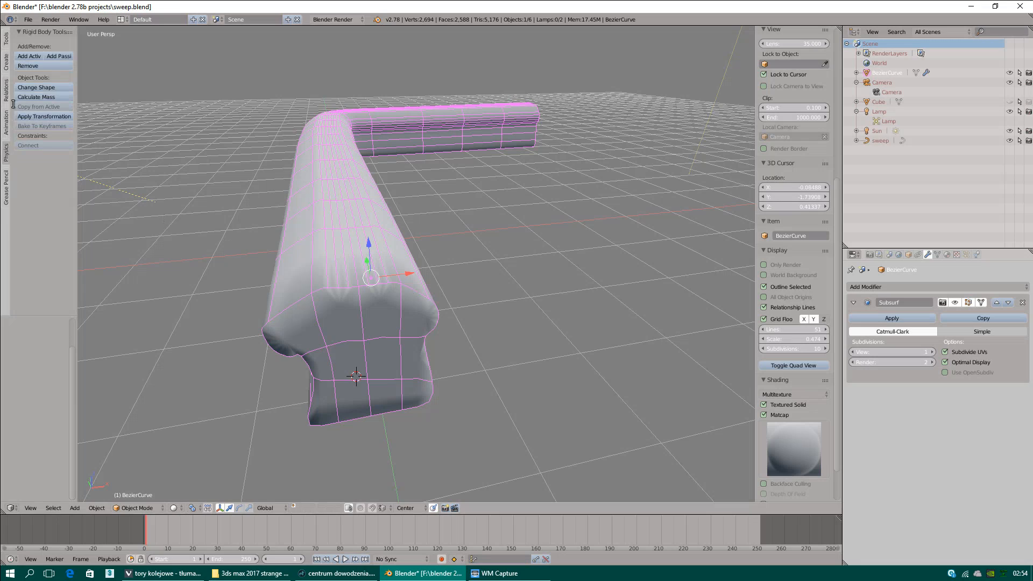
pyautogui.click(6, 91)
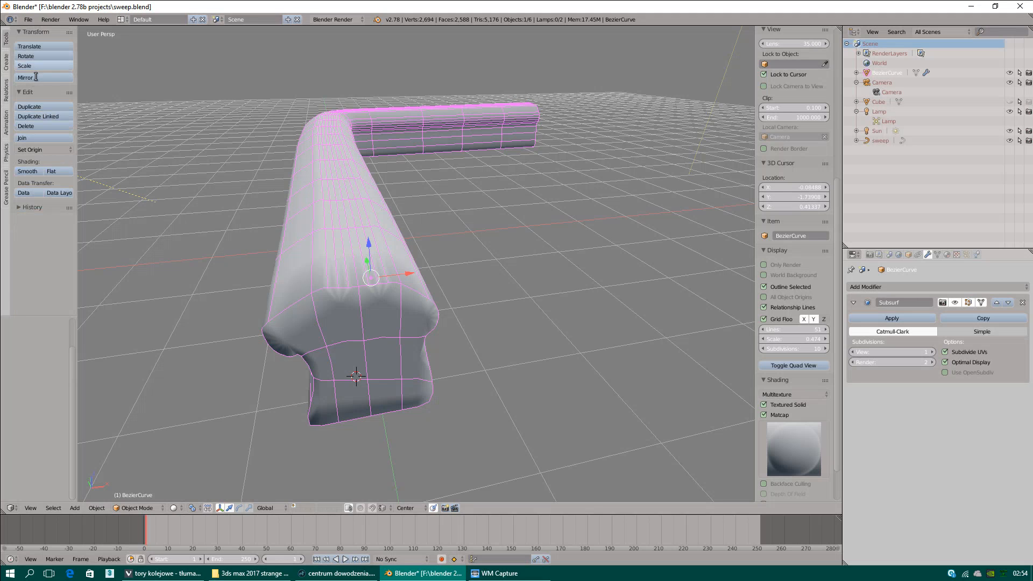
pyautogui.click(51, 171)
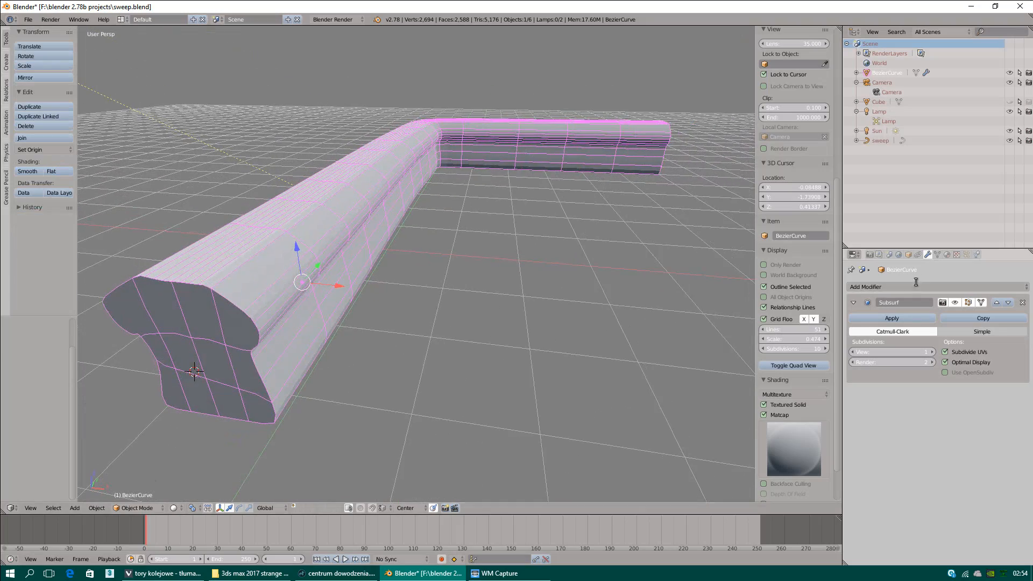
# In the mesh data settings enable Auto Smooth at about 60° and Double Sided
pyautogui.click(944, 254)
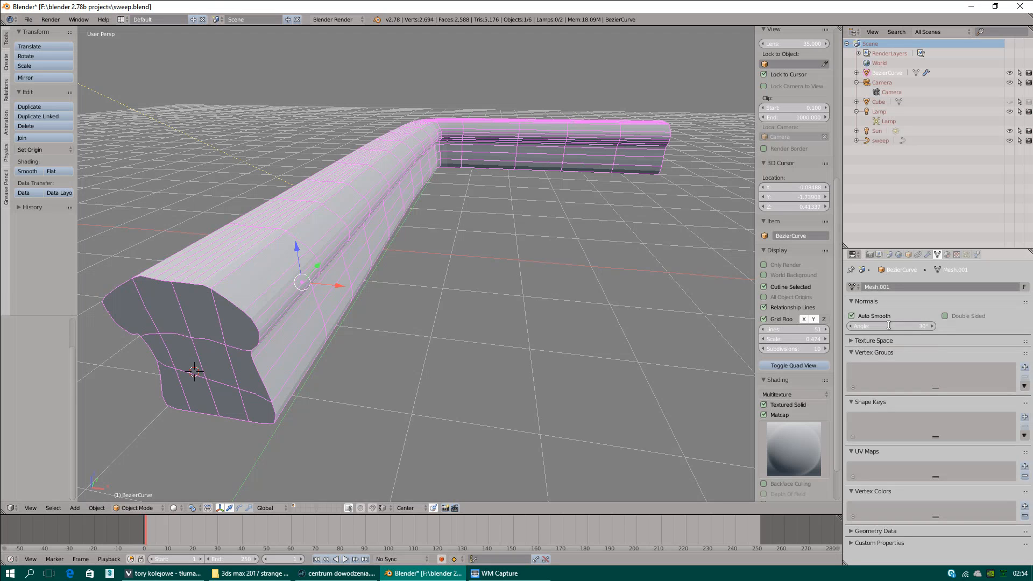
pyautogui.click(888, 325)
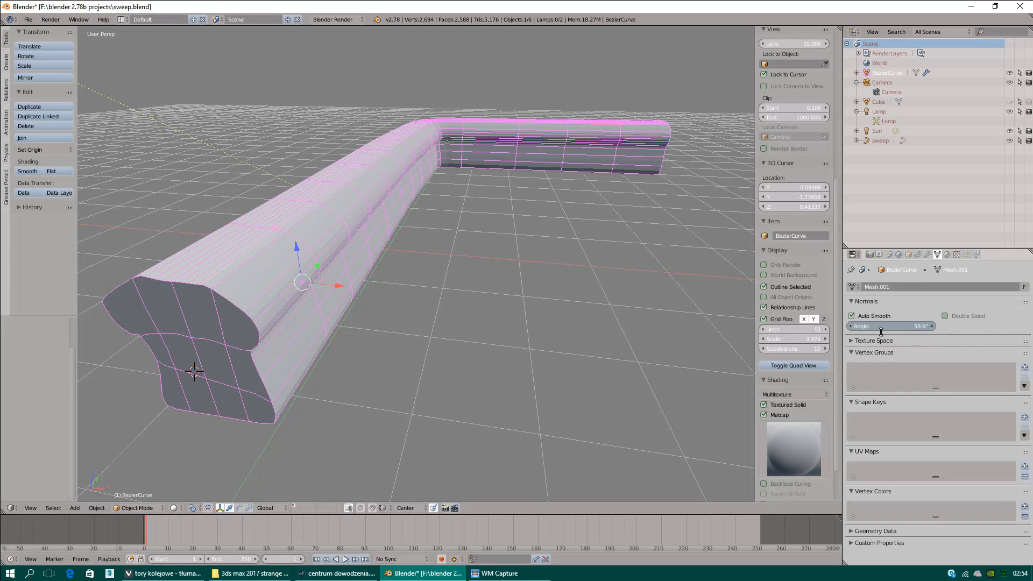
pyautogui.click(944, 315)
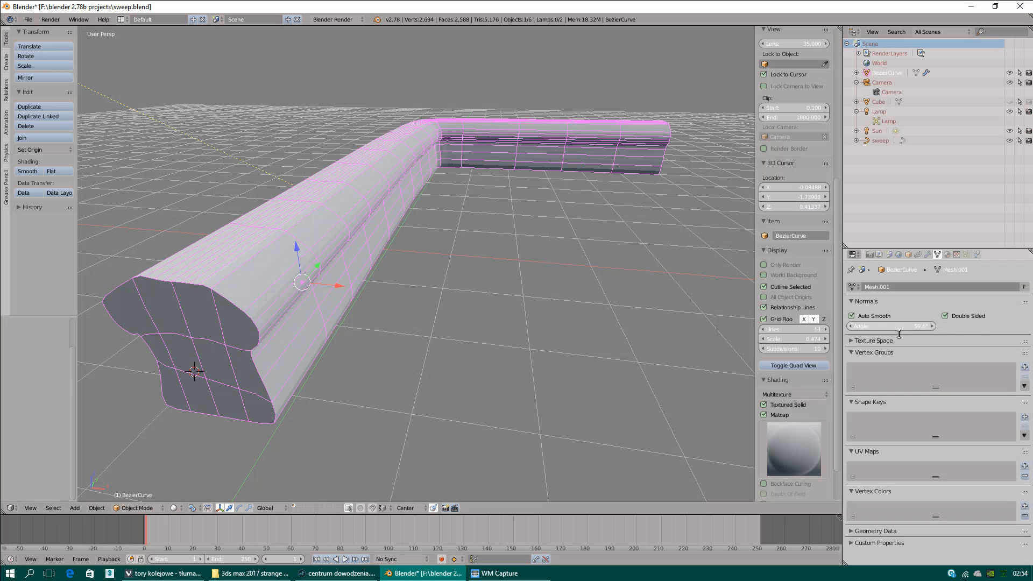